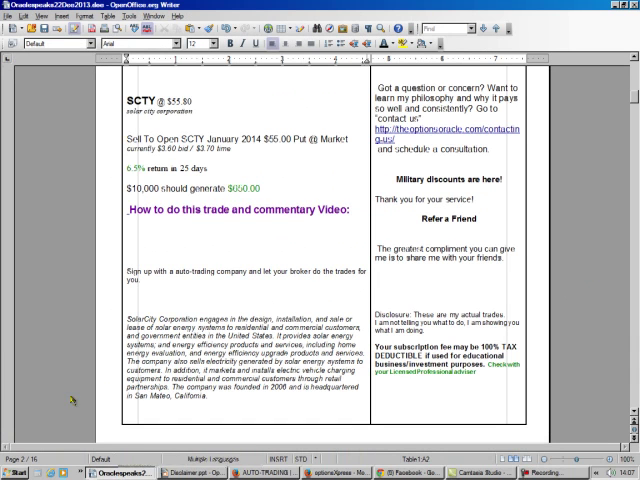
mouse_move(100, 210)
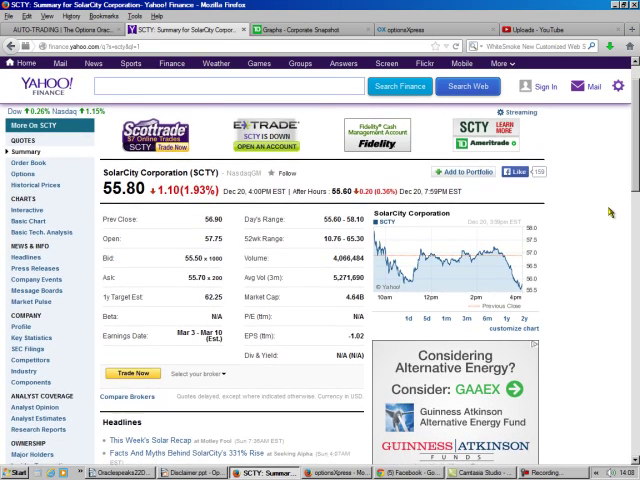
Scroll through the SCTY Jan14 option chain to the calls and puts around the 55 strike.
scroll(down, 3)
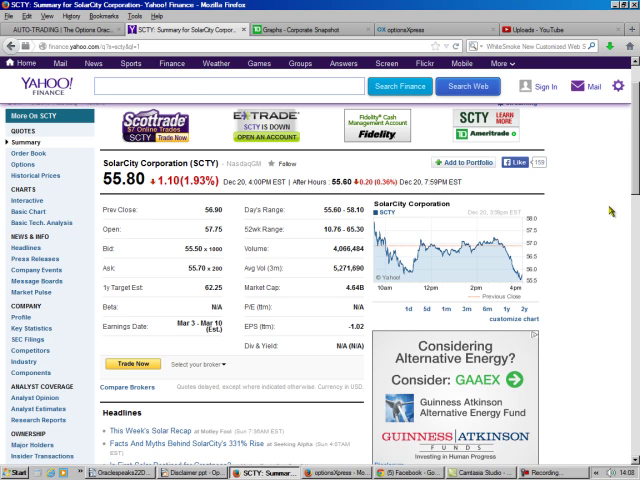
scroll(down, 3)
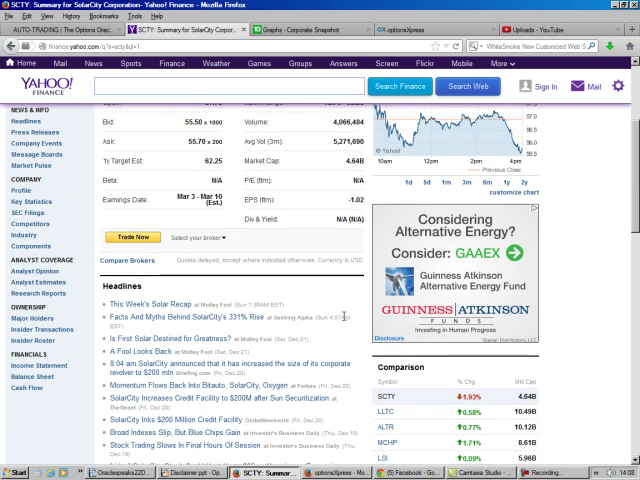
scroll(down, 3)
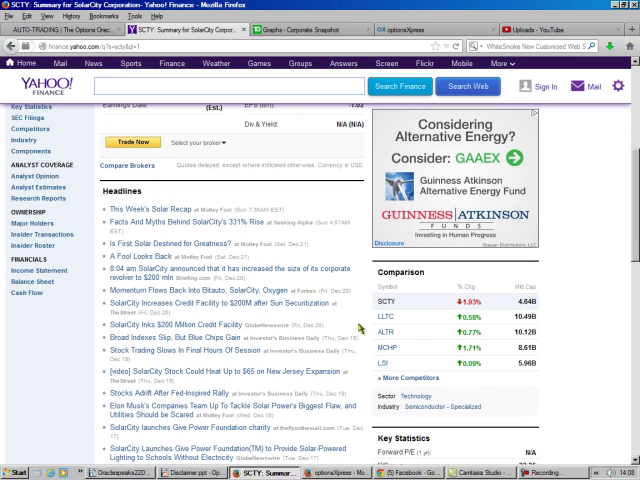
mouse_move(357, 323)
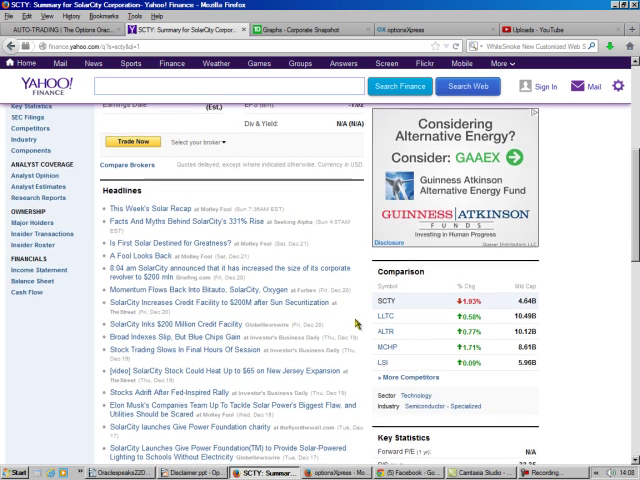
scroll(down, 3)
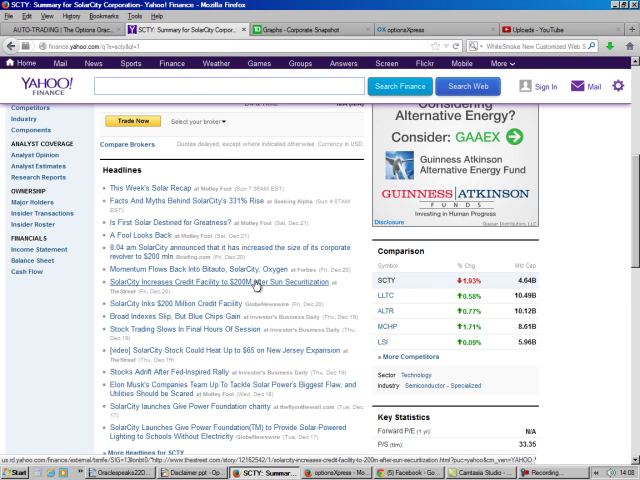
scroll(down, 3)
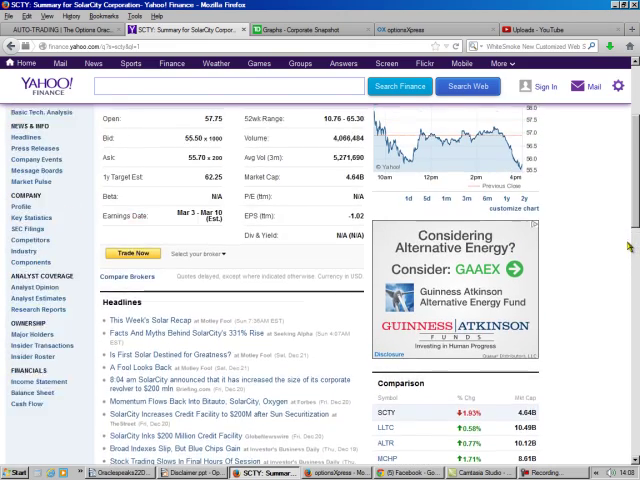
scroll(up, 3)
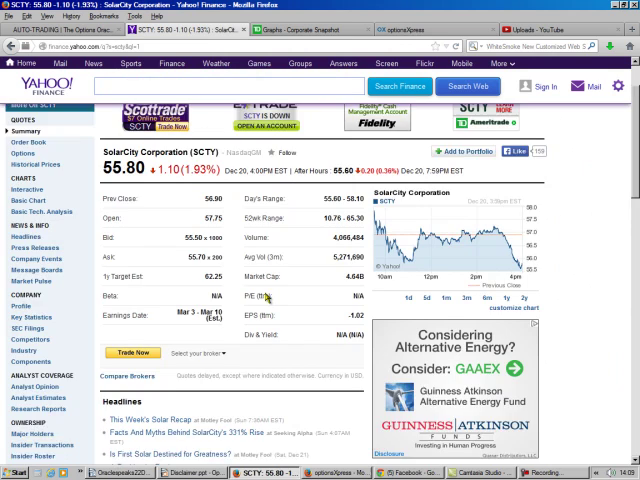
scroll(down, 3)
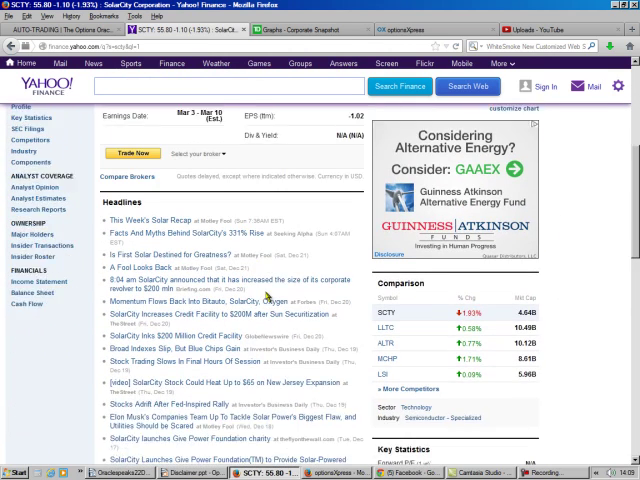
scroll(down, 3)
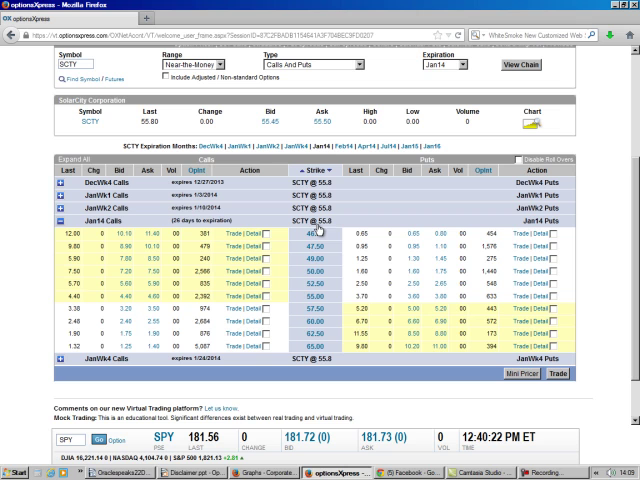
mouse_move(325, 231)
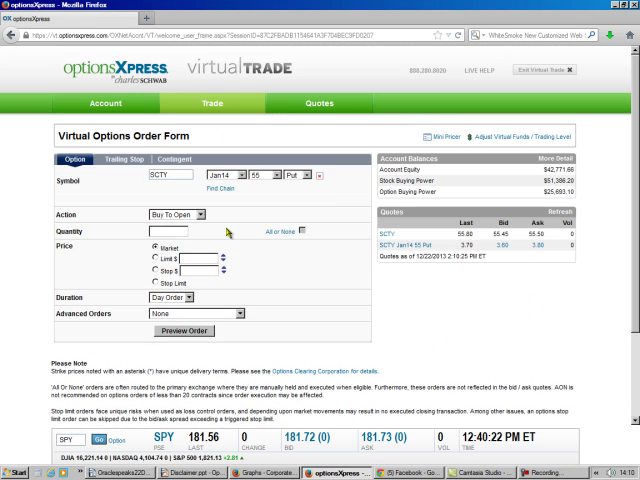
Make the SCTY Jan14 55 put order Sell To Open, 2 contracts at a 2 limit, and preview it.
click(183, 214)
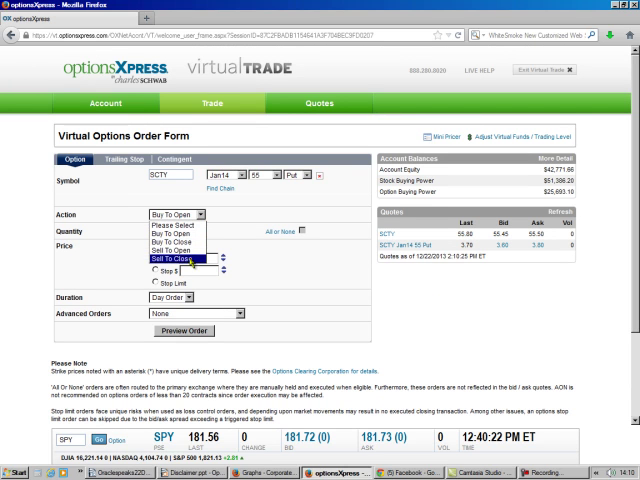
click(175, 255)
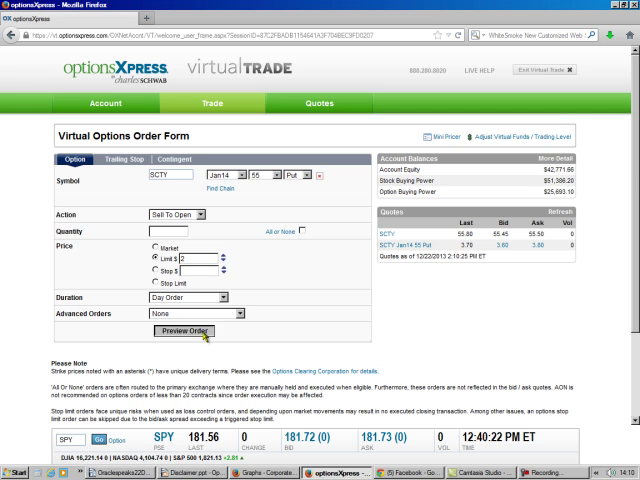
click(184, 331)
text(2)
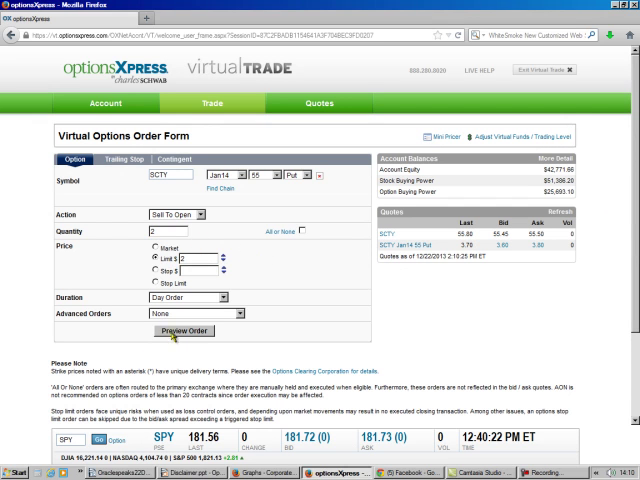
click(185, 331)
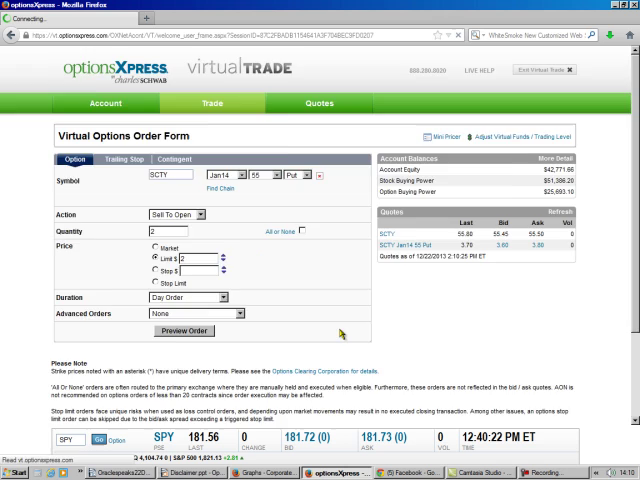
click(184, 330)
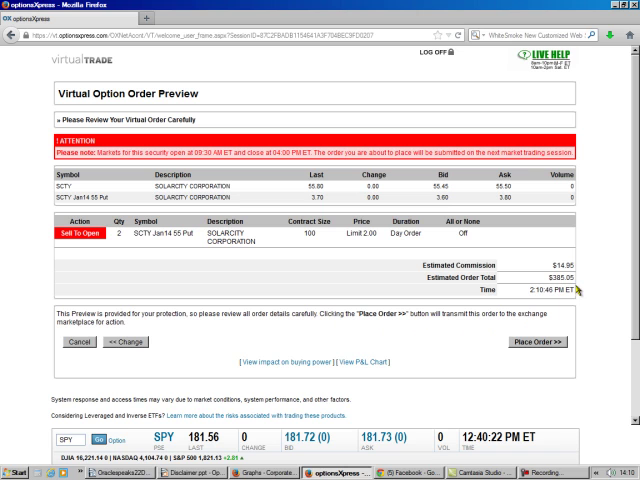
mouse_move(385, 290)
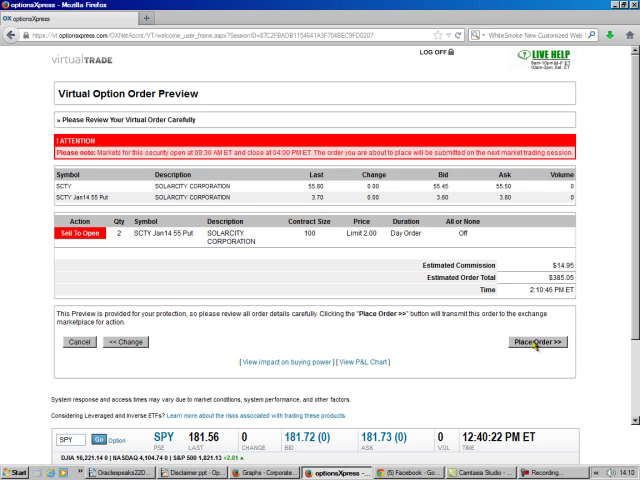
Place the previewed virtual order, confirmed as order #40836266.
click(536, 341)
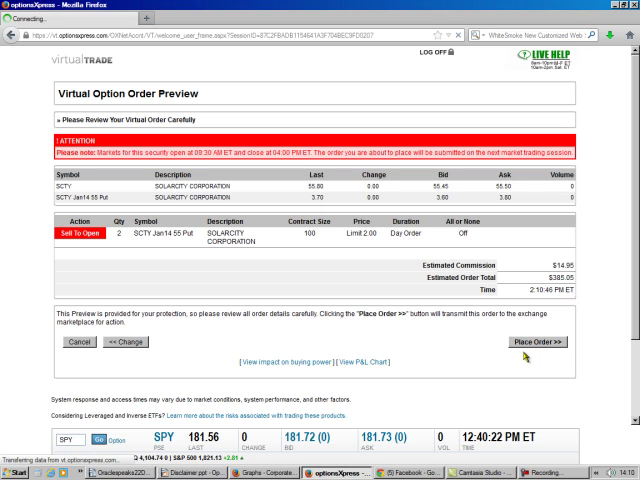
click(538, 341)
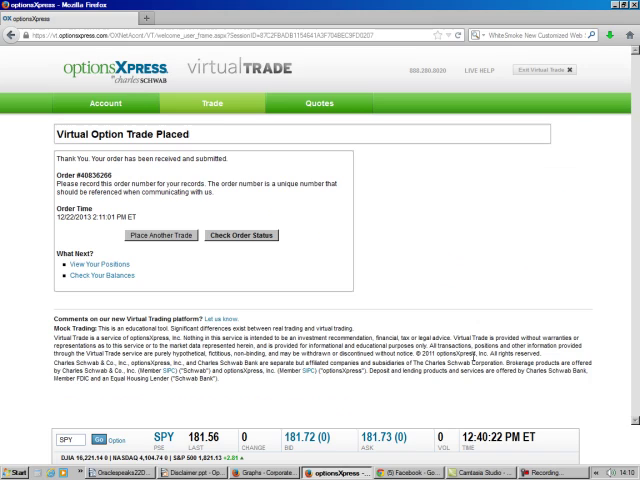